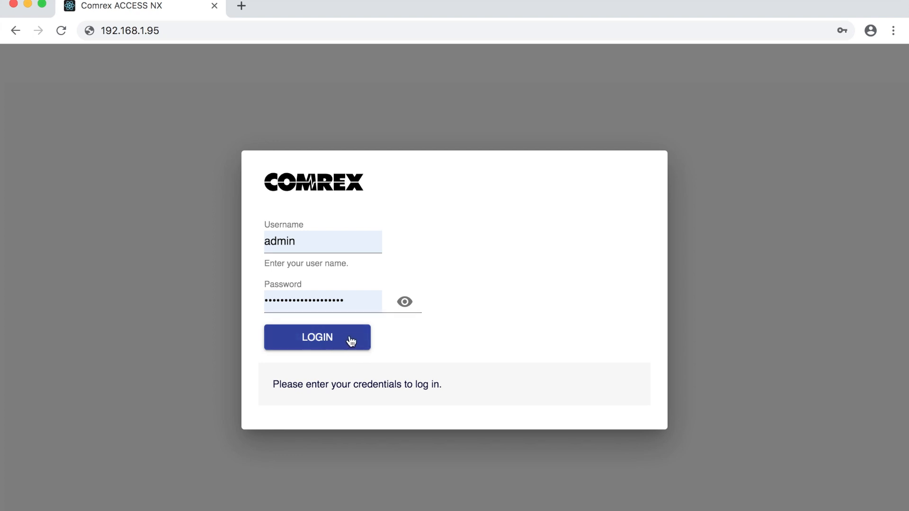
{"action": "mouse_move", "coordinate": [346, 341]}
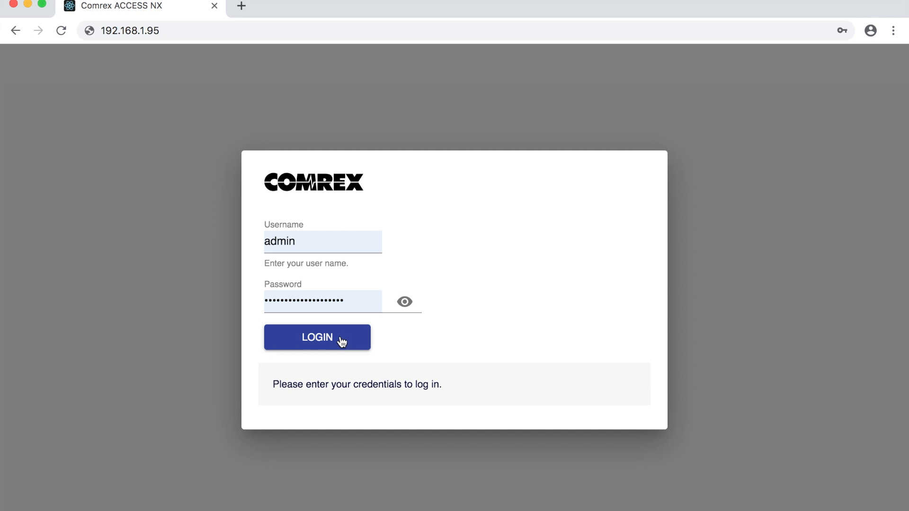
Log in to the codec's web interface as admin to see the saved connections list
{"action": "left_click", "coordinate": [317, 337]}
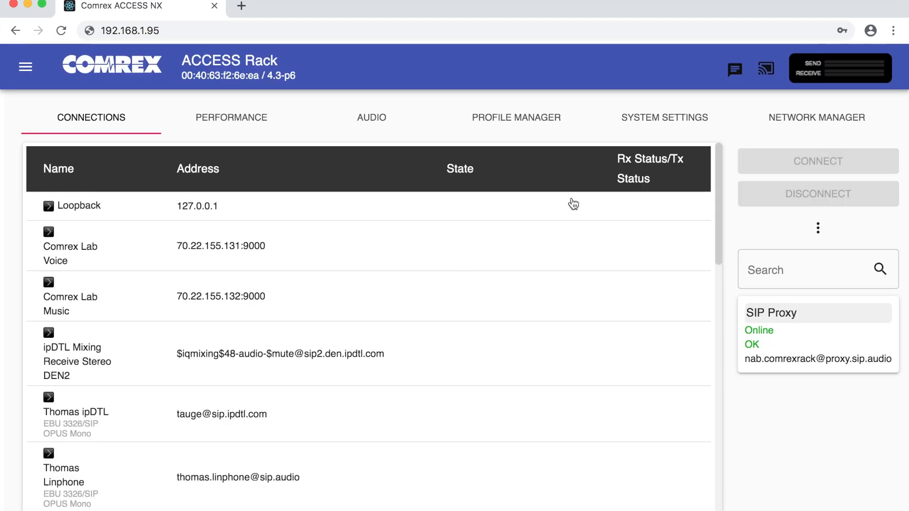
Expand System Settings down to the EBU 3326/SIP alternate mode options
{"action": "left_click", "coordinate": [664, 118]}
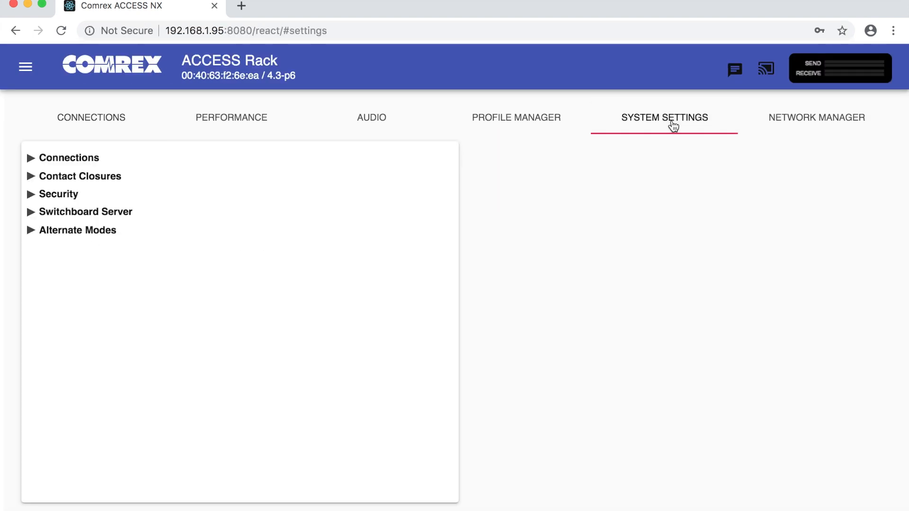
{"action": "mouse_move", "coordinate": [26, 237]}
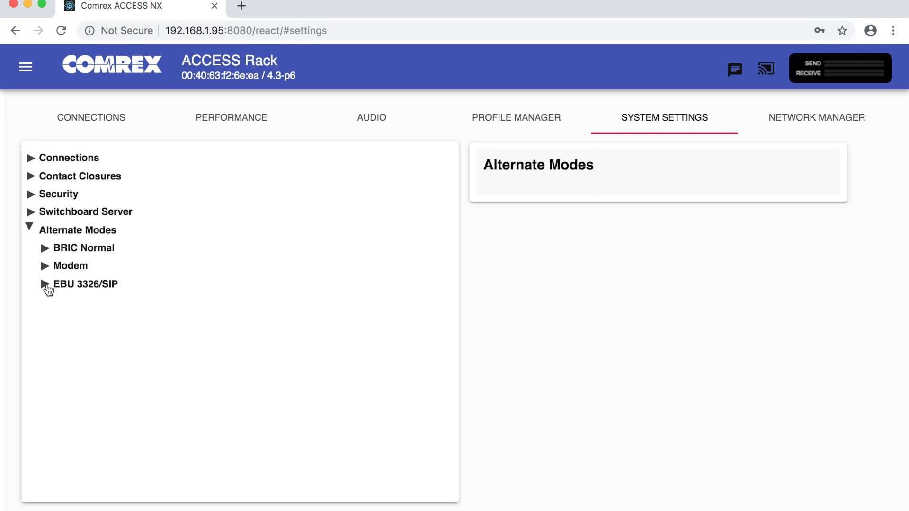
{"action": "left_click", "coordinate": [43, 284]}
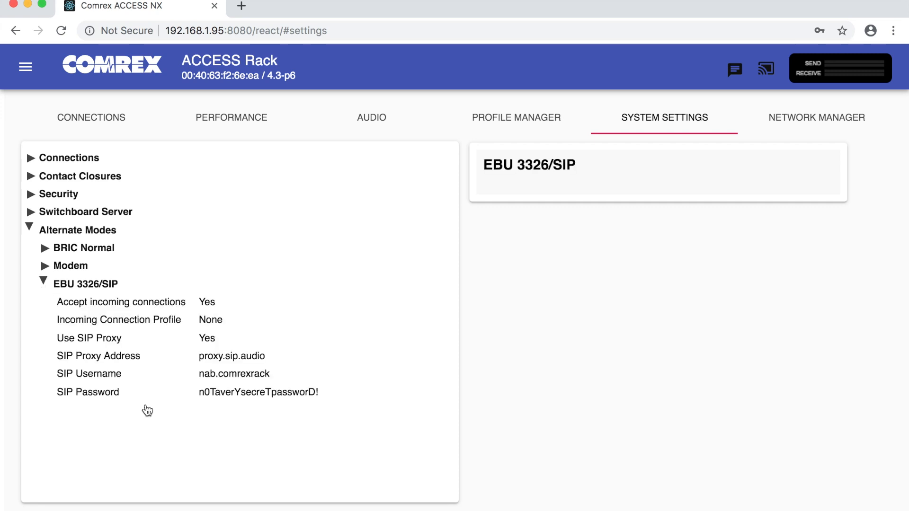
{"action": "mouse_move", "coordinate": [191, 313]}
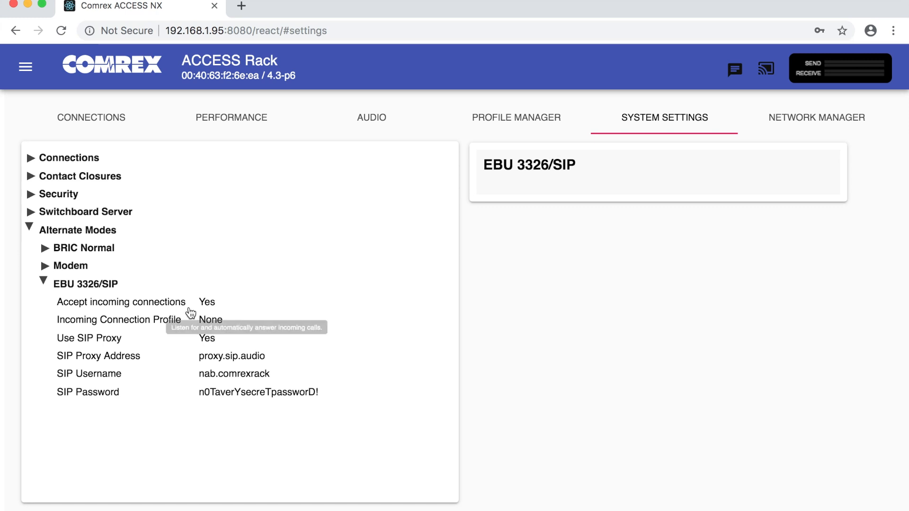
{"action": "mouse_move", "coordinate": [270, 323]}
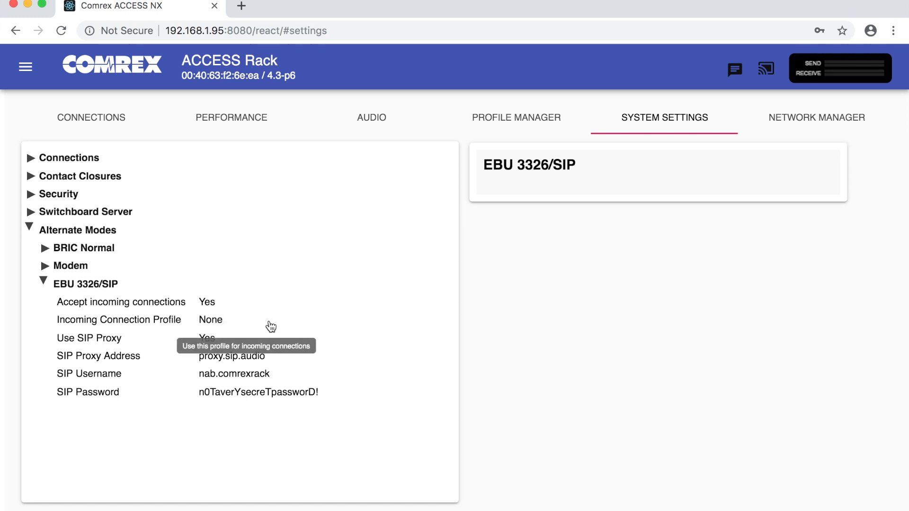
{"action": "mouse_move", "coordinate": [341, 366]}
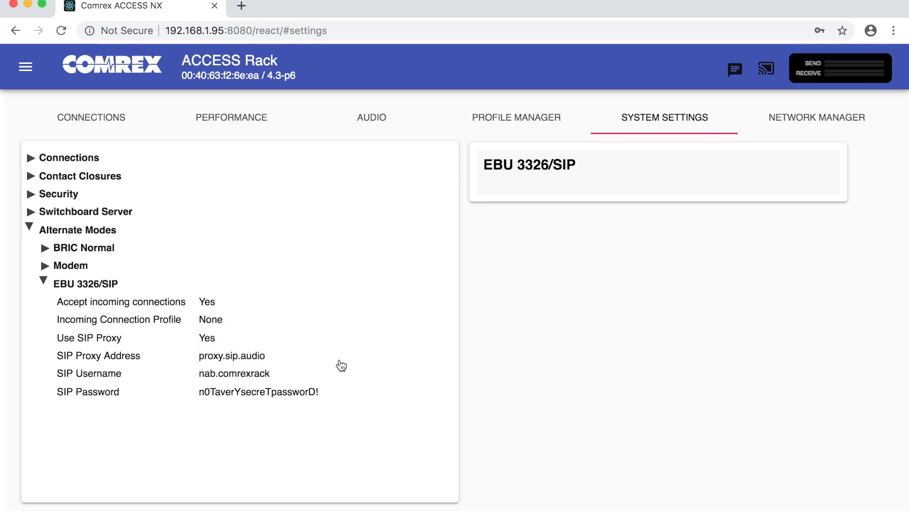
{"action": "mouse_move", "coordinate": [364, 364]}
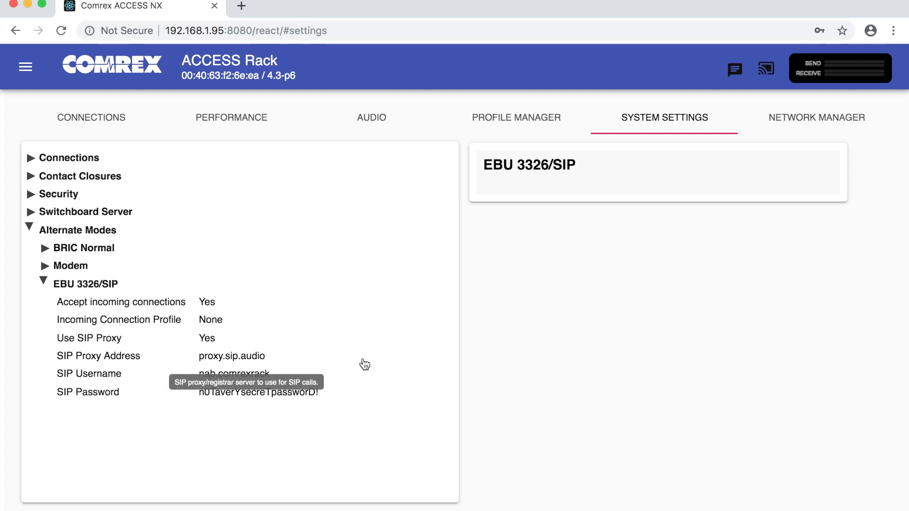
{"action": "mouse_move", "coordinate": [345, 441]}
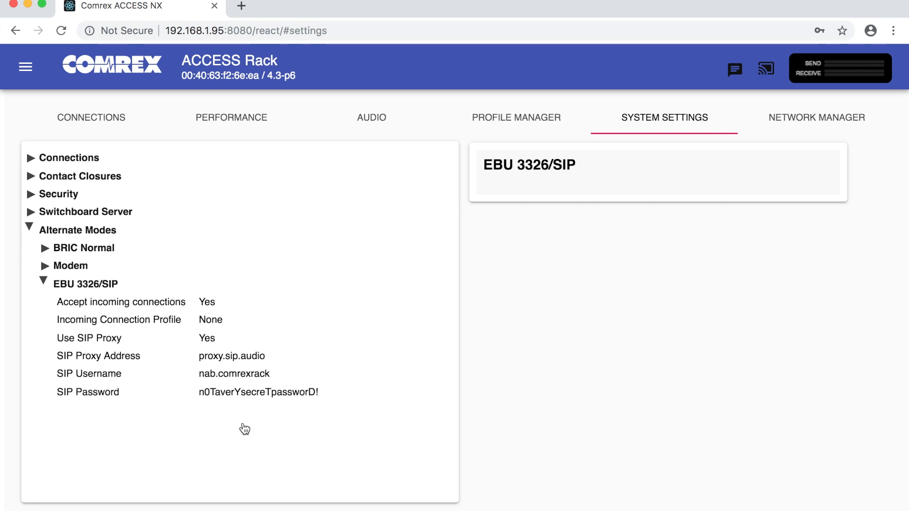
{"action": "mouse_move", "coordinate": [248, 421]}
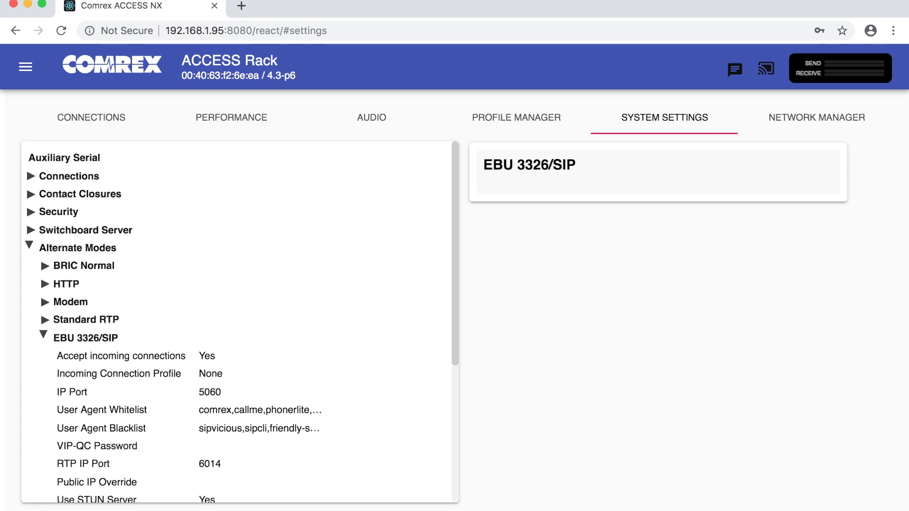
Review the EBU 3326/SIP options: SIP domain sip.audio, proxy keepalive 60, SIP routing off
{"action": "scroll", "scroll_direction": "down", "scroll_amount": 3}
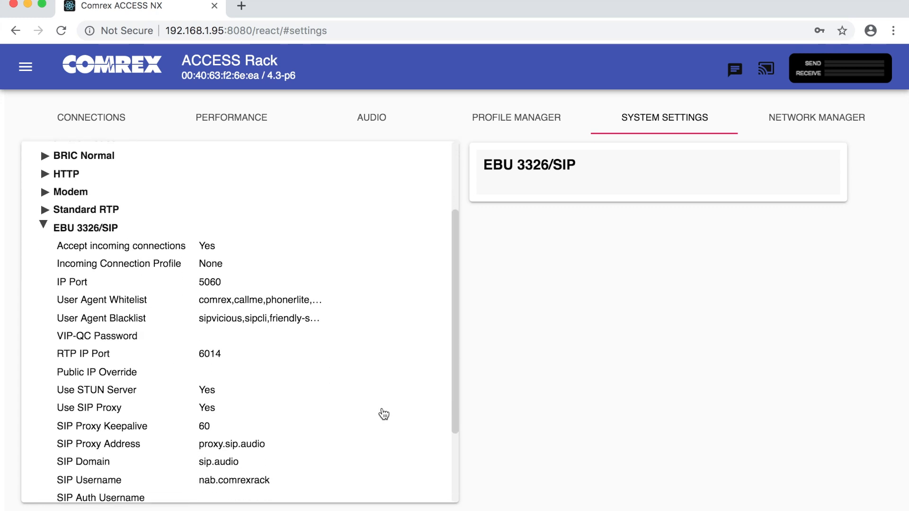
{"action": "scroll", "scroll_direction": "down", "scroll_amount": 3}
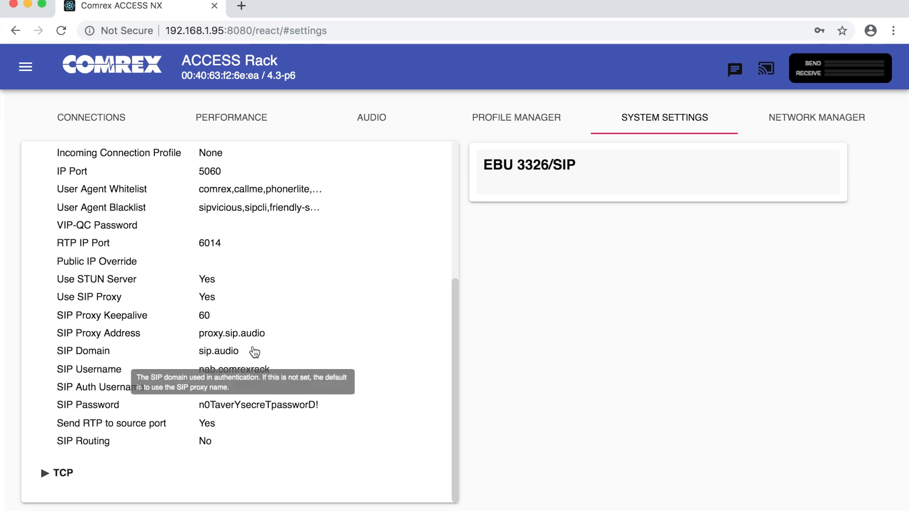
{"action": "mouse_move", "coordinate": [423, 389]}
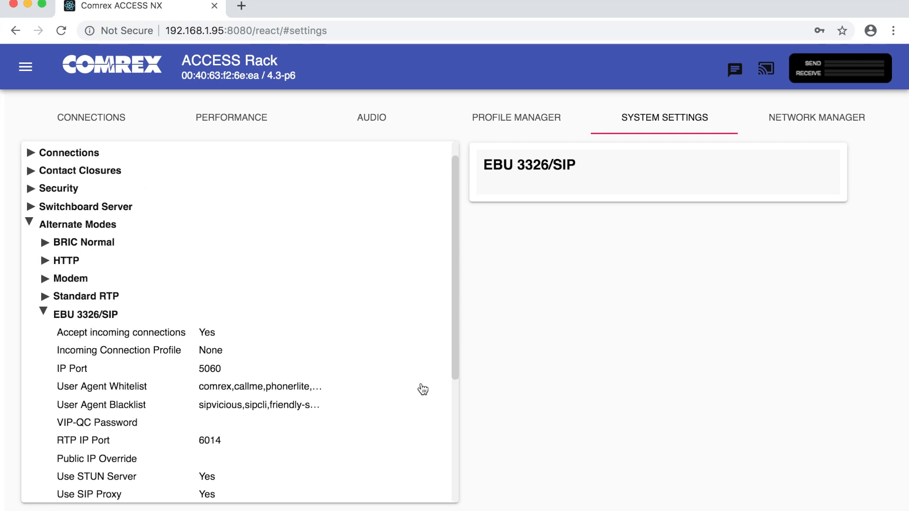
{"action": "scroll", "scroll_direction": "down", "scroll_amount": 3}
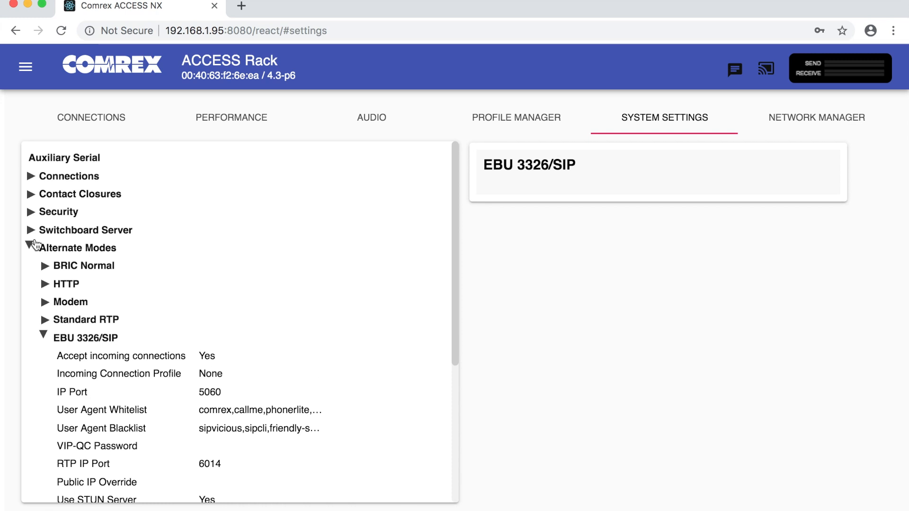
Expand Switchboard Server settings to check the STUN server stun.sip.audio
{"action": "left_click", "coordinate": [85, 230]}
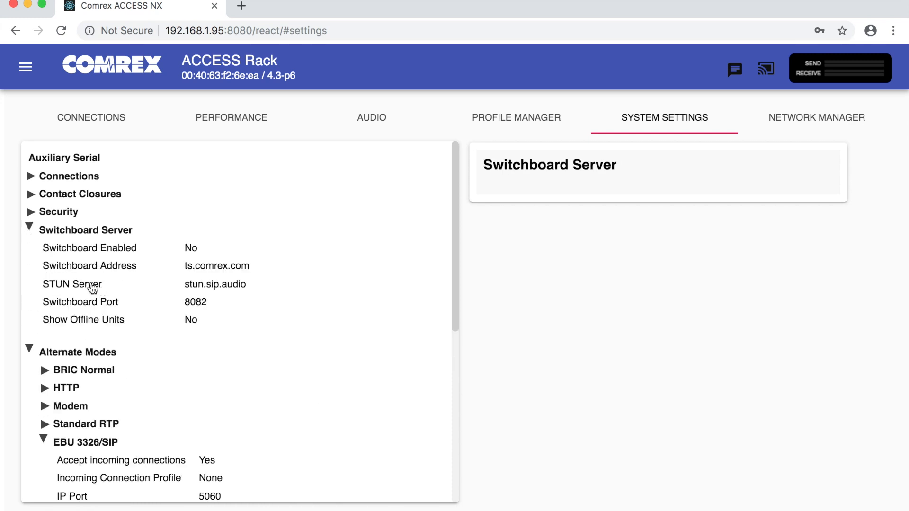
{"action": "mouse_move", "coordinate": [280, 290]}
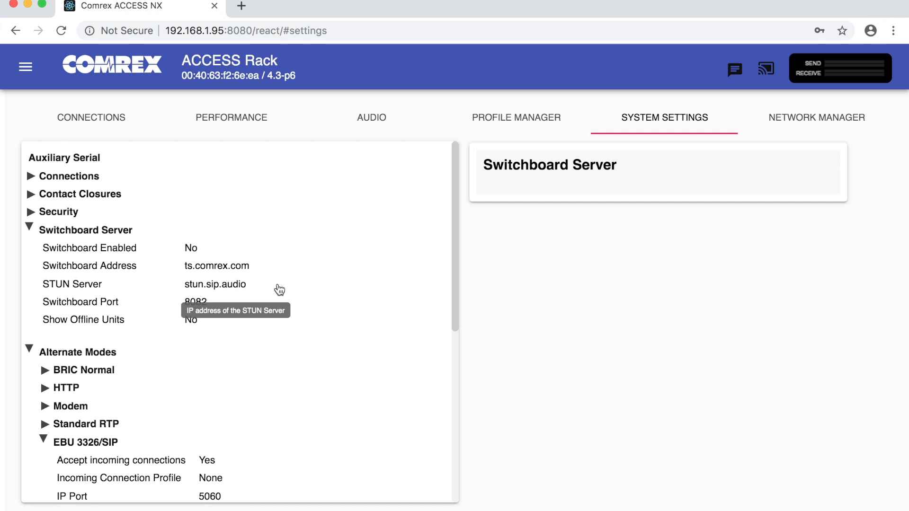
{"action": "scroll", "scroll_direction": "down", "scroll_amount": 3}
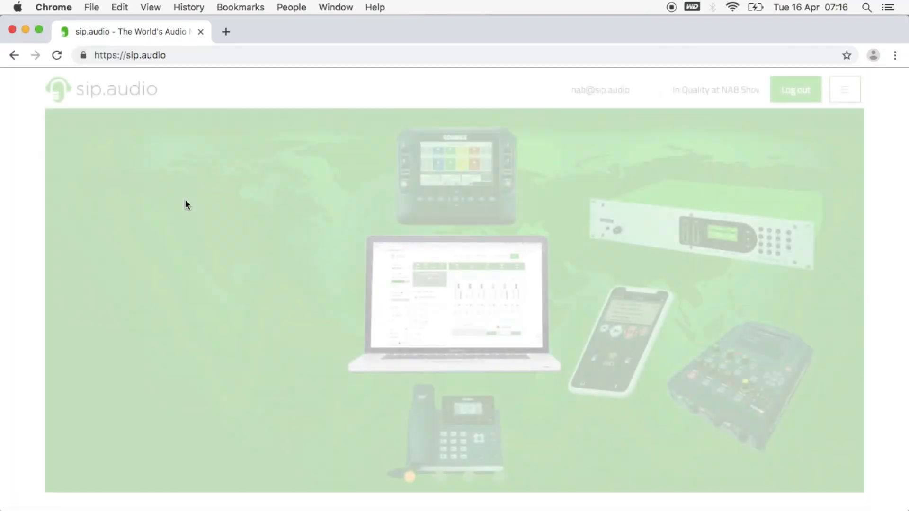
Scroll the sip.audio home page down to its N/ACIP network section and footer
{"action": "scroll", "scroll_direction": "down", "scroll_amount": 3}
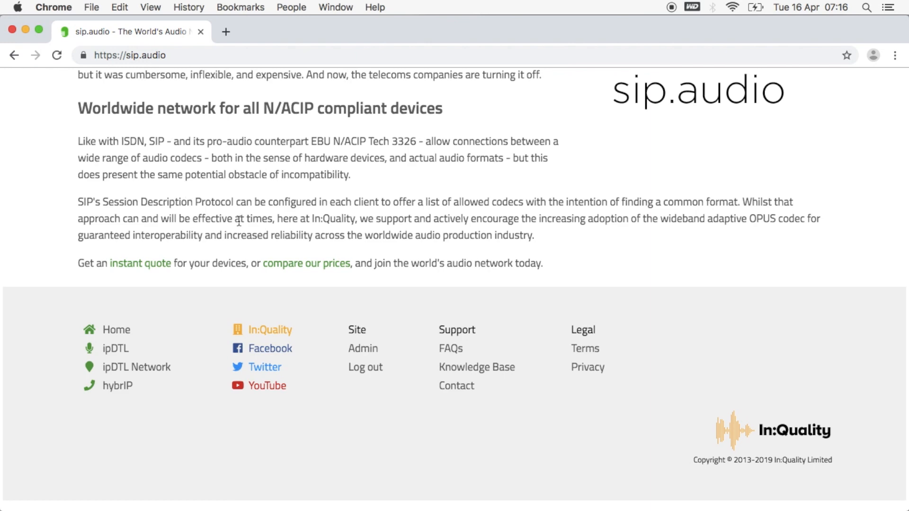